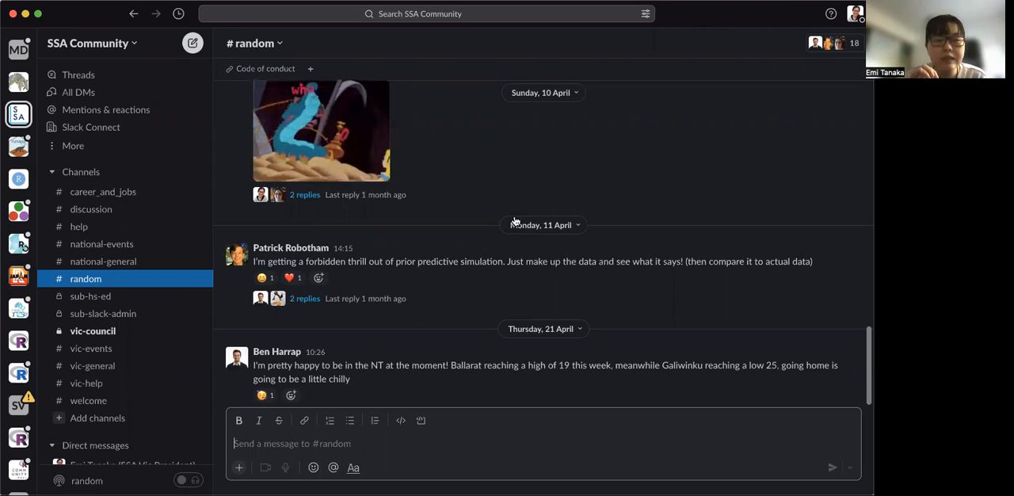
Switch to the #career_and_jobs channel to view the data engineer job link.
click(103, 190)
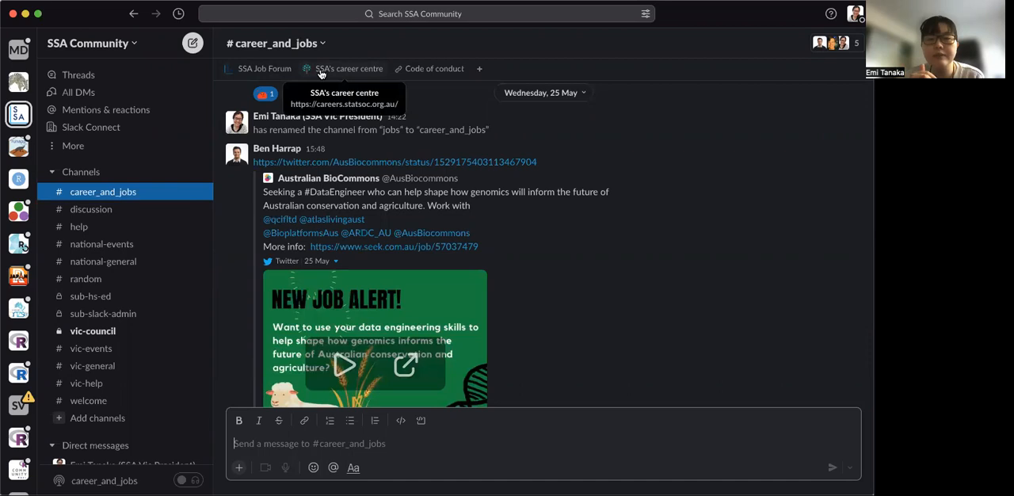
mouse_move(89, 400)
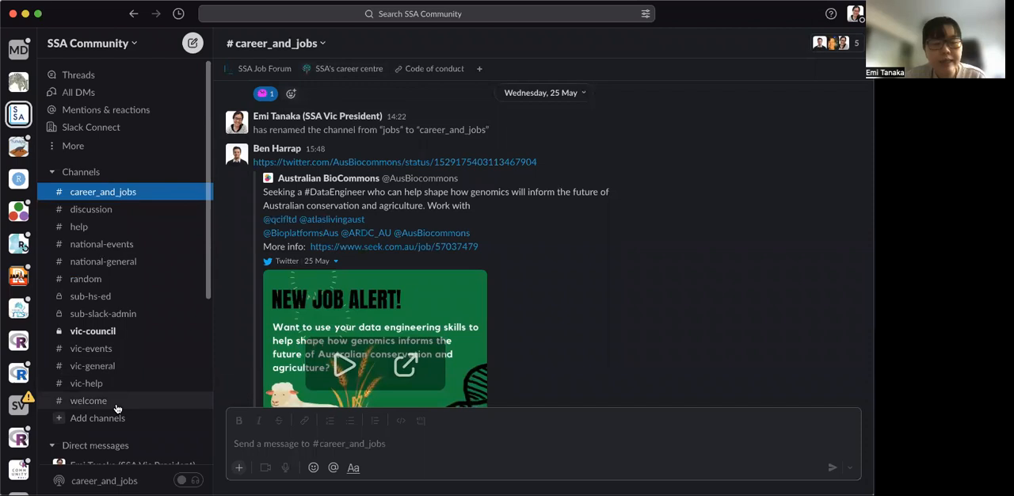
Switch to the #welcome channel showing early-April member introductions.
click(89, 399)
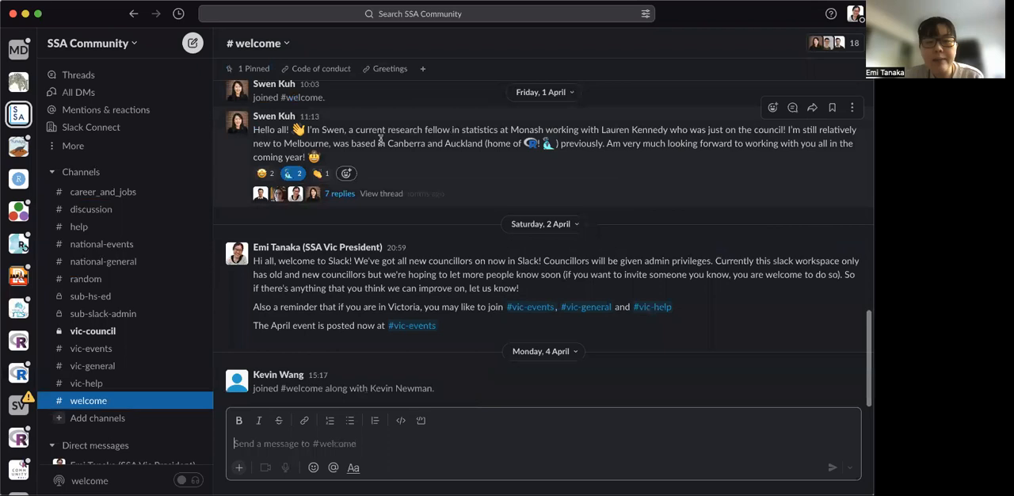
mouse_move(349, 193)
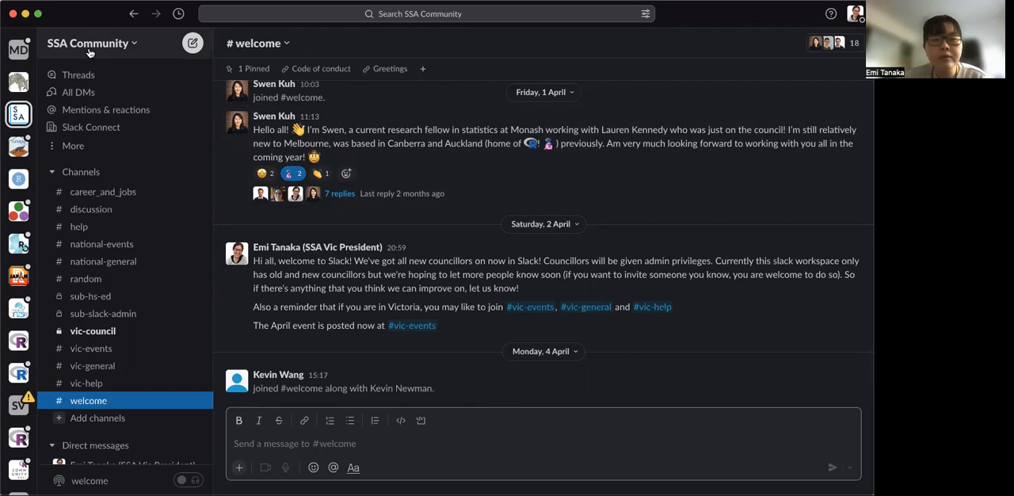
View SSA Community workspace notification preferences, scrolling through schedule, sound and inactive-desktop settings.
click(88, 43)
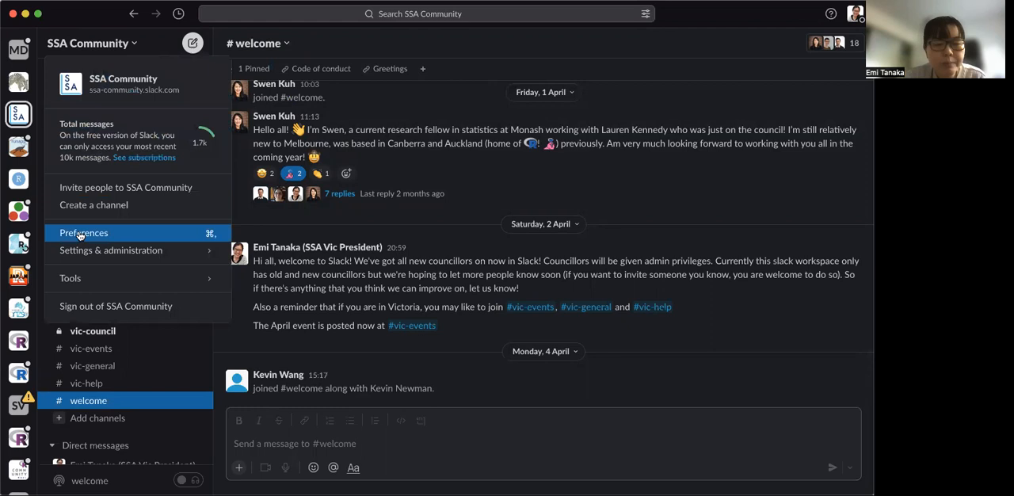
click(83, 232)
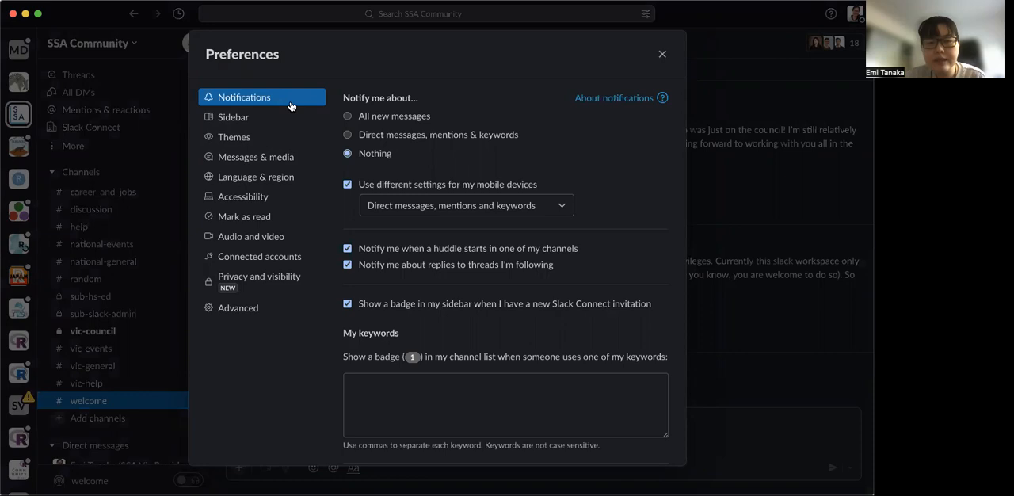
scroll(down, 3)
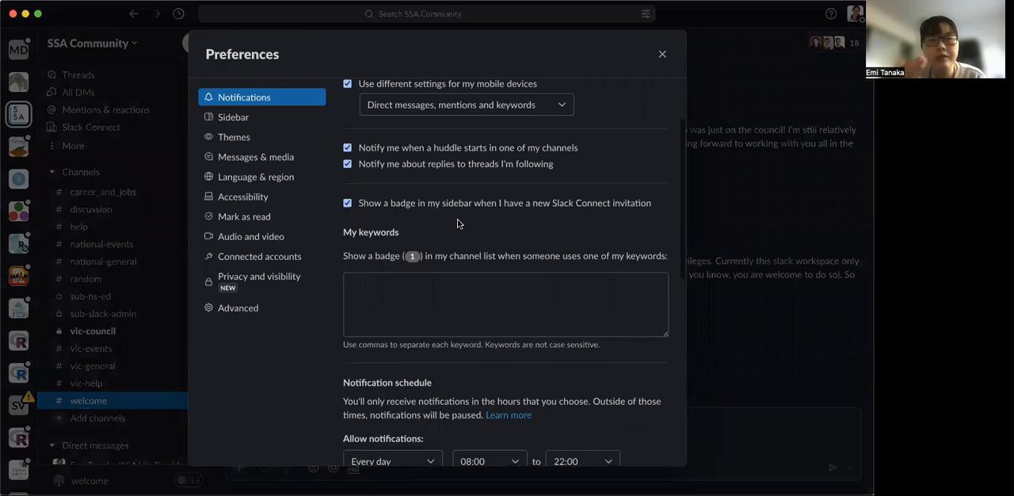
scroll(down, 3)
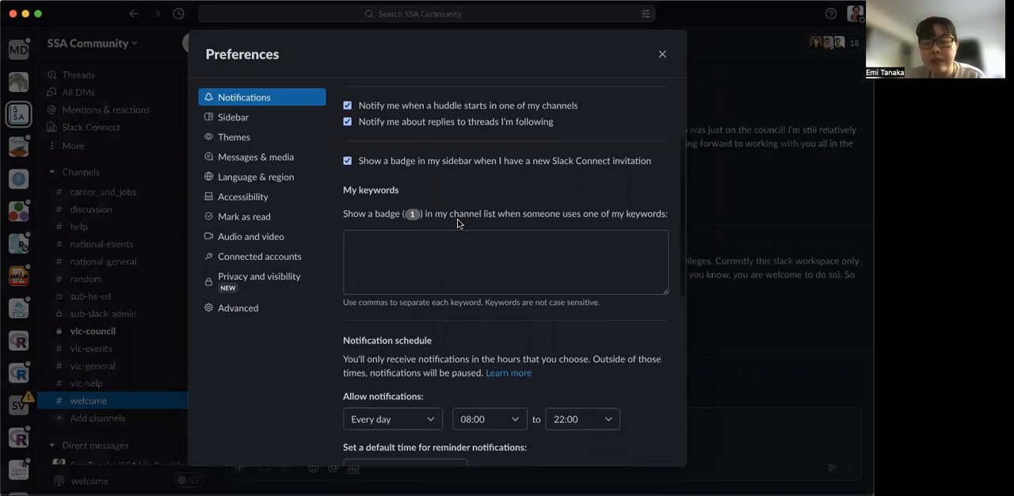
scroll(down, 3)
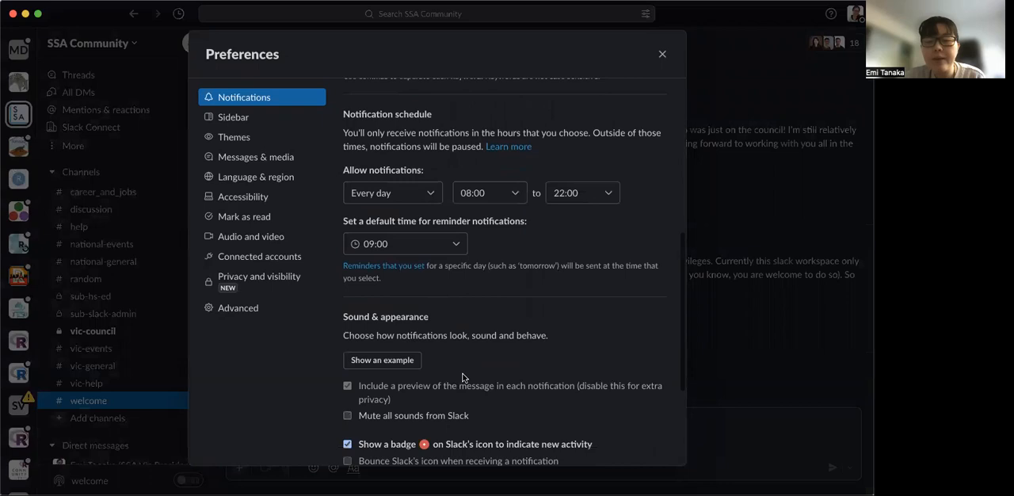
scroll(down, 3)
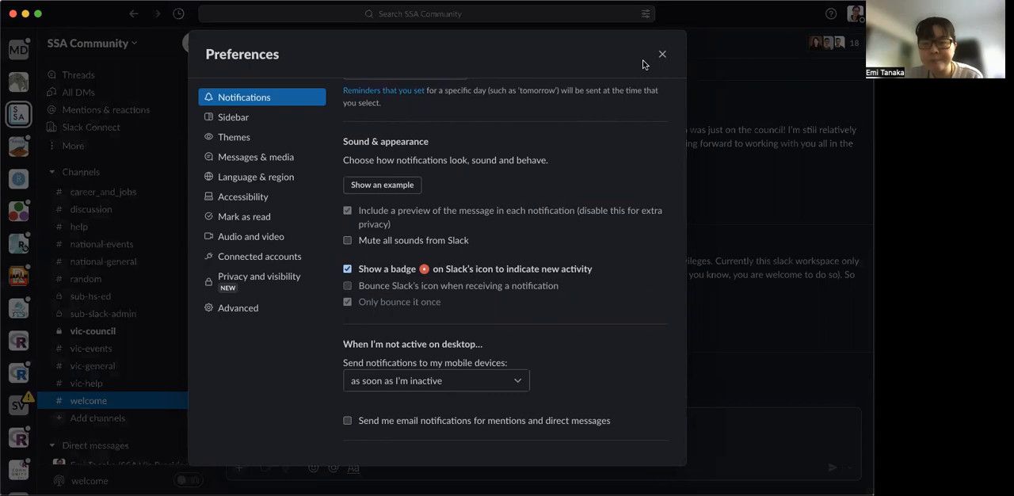
Close the Preferences dialog to return to the #welcome channel.
click(663, 54)
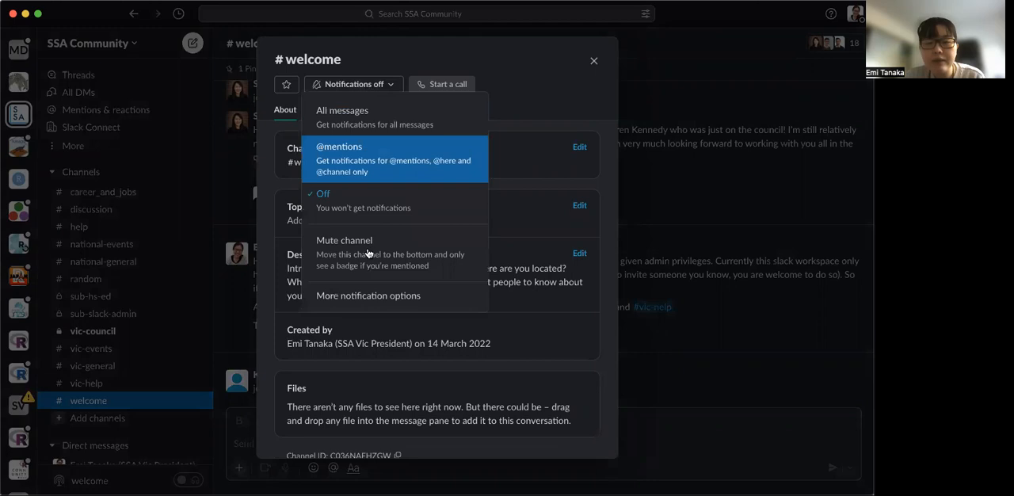
mouse_move(592, 63)
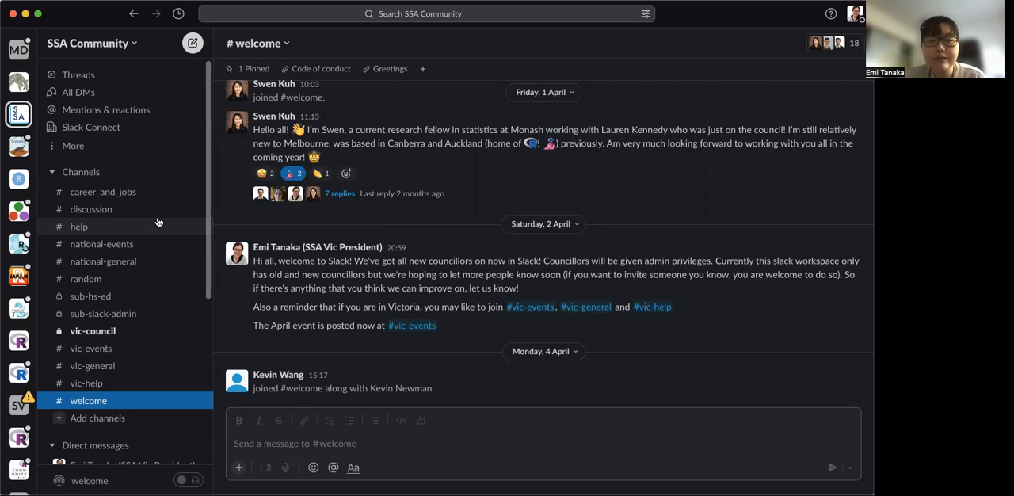
mouse_move(510, 176)
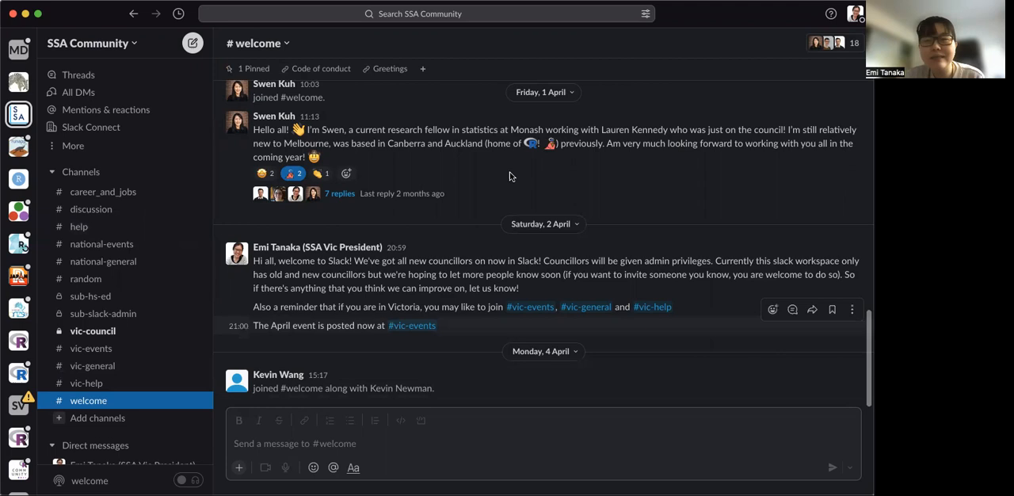